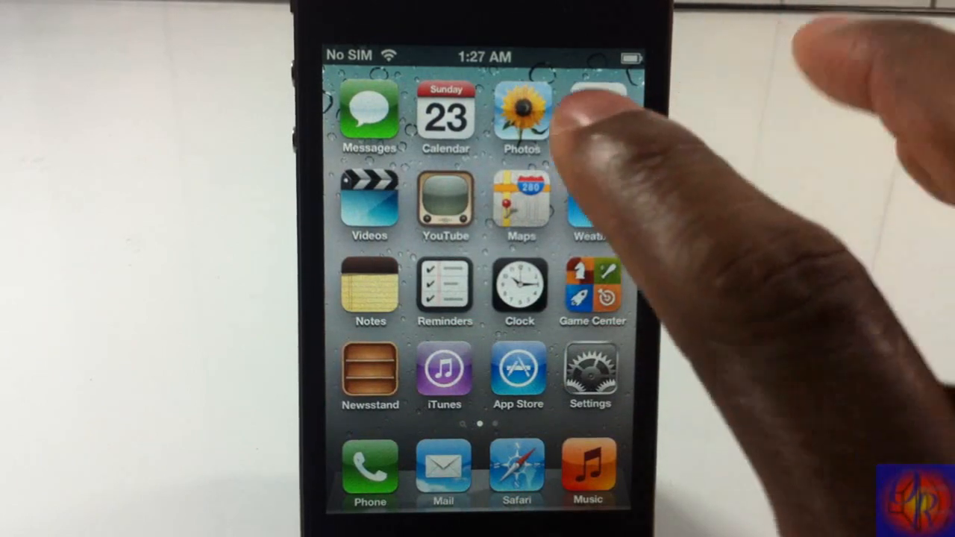
- Reveal Notification Center over the home screen, showing no new notifications
left_click_drag(478, 57, 477, 299)
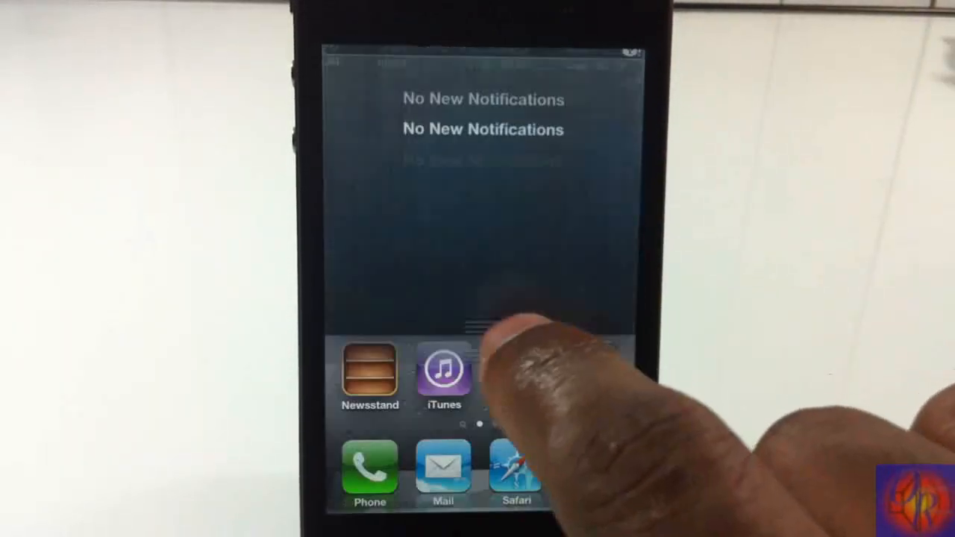